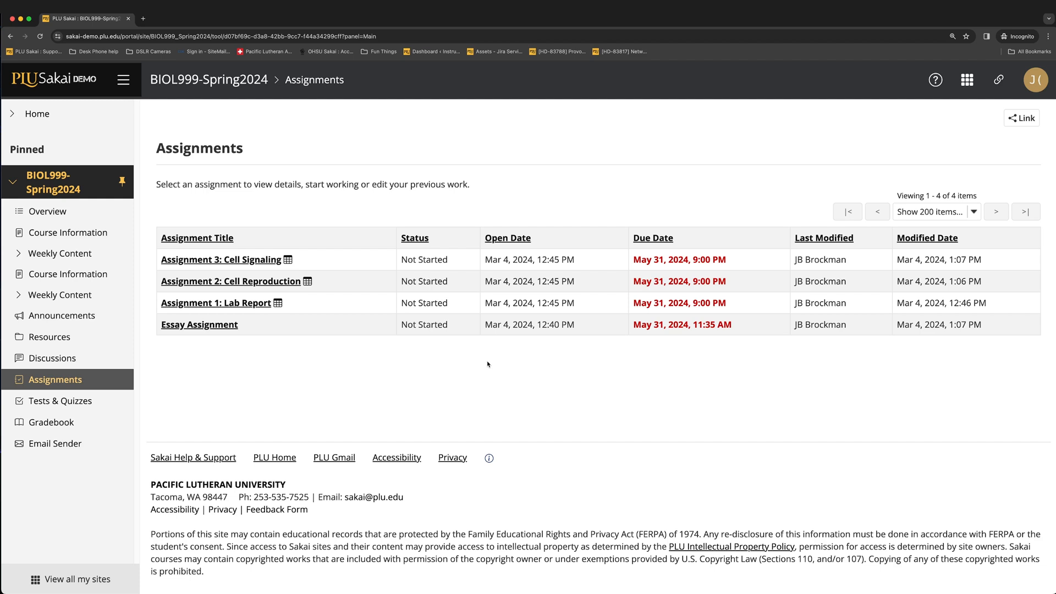
mouse_move(51, 422)
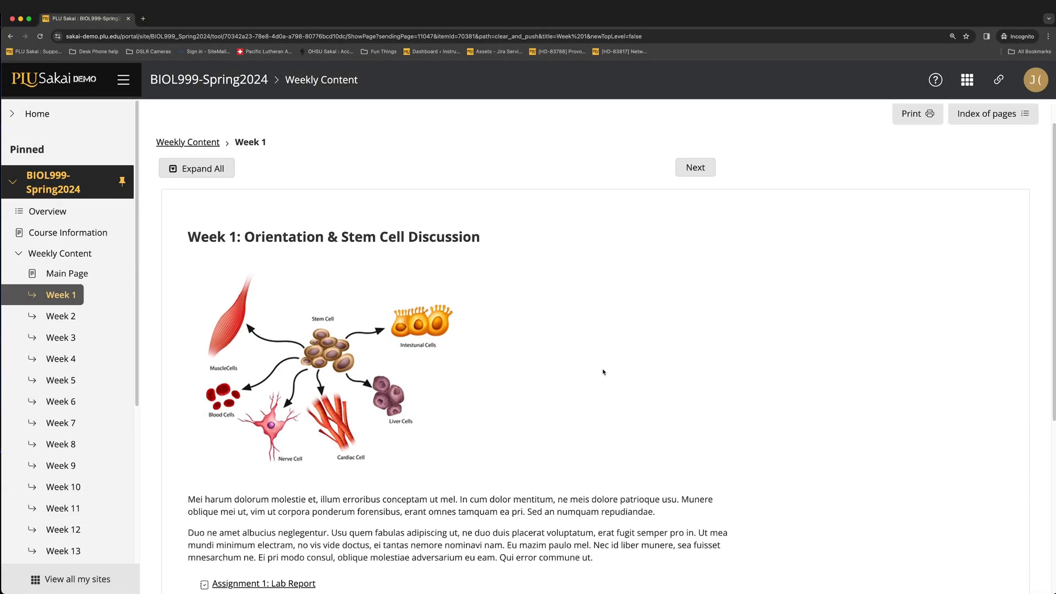
- Open Assignment 1: Lab Report from Week 1 and scroll to its Submission section
scroll("down", 3)
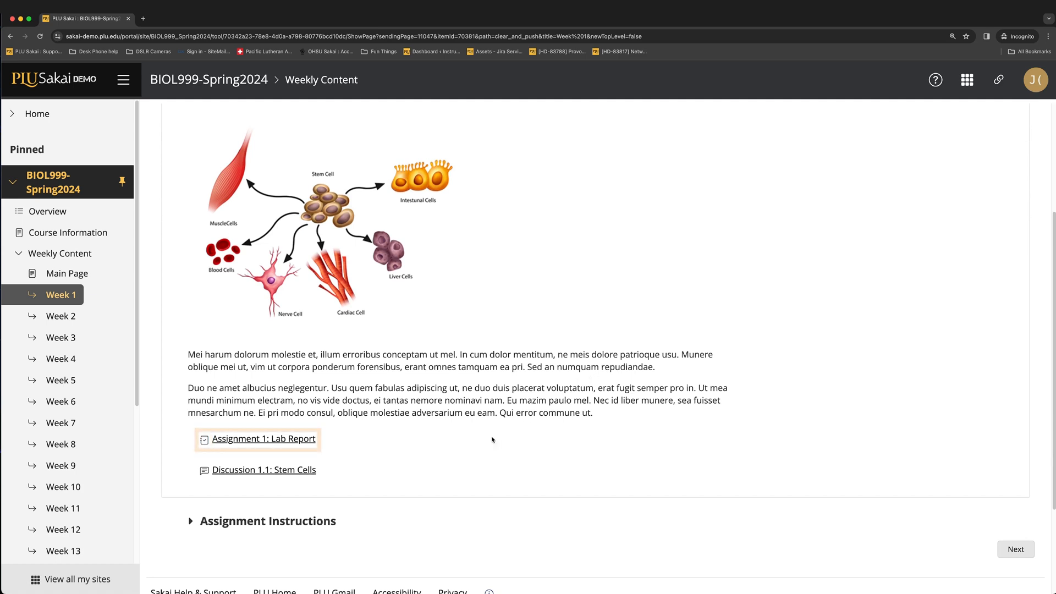
left_click(263, 438)
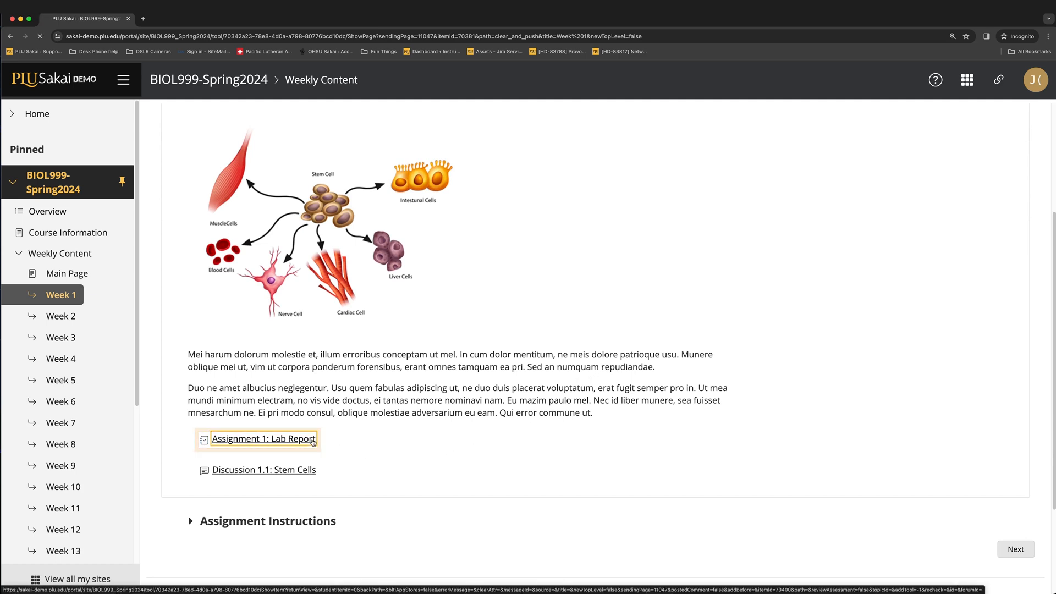
left_click(263, 439)
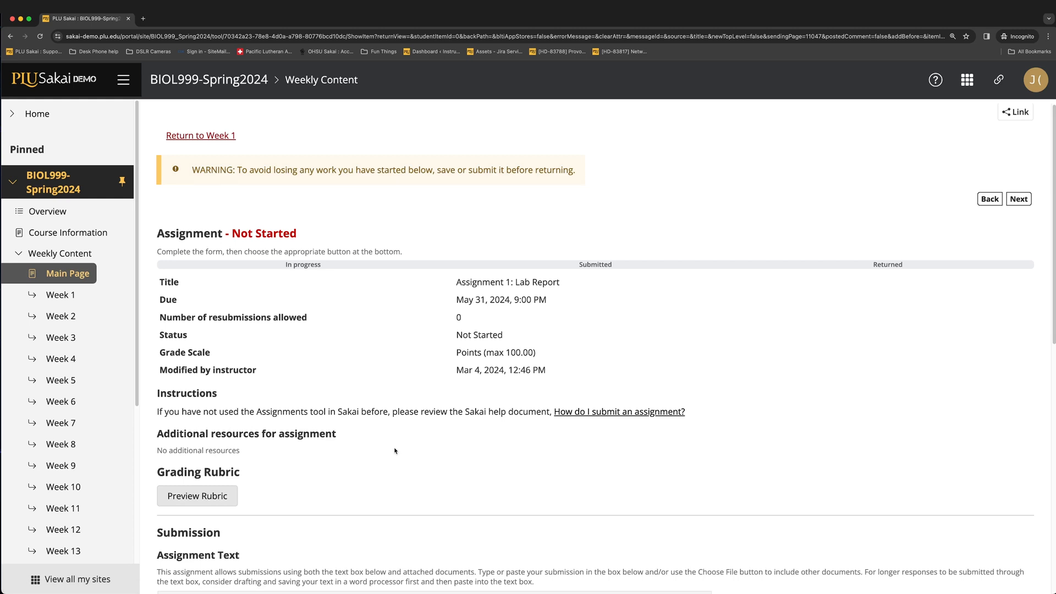
scroll("down", 3)
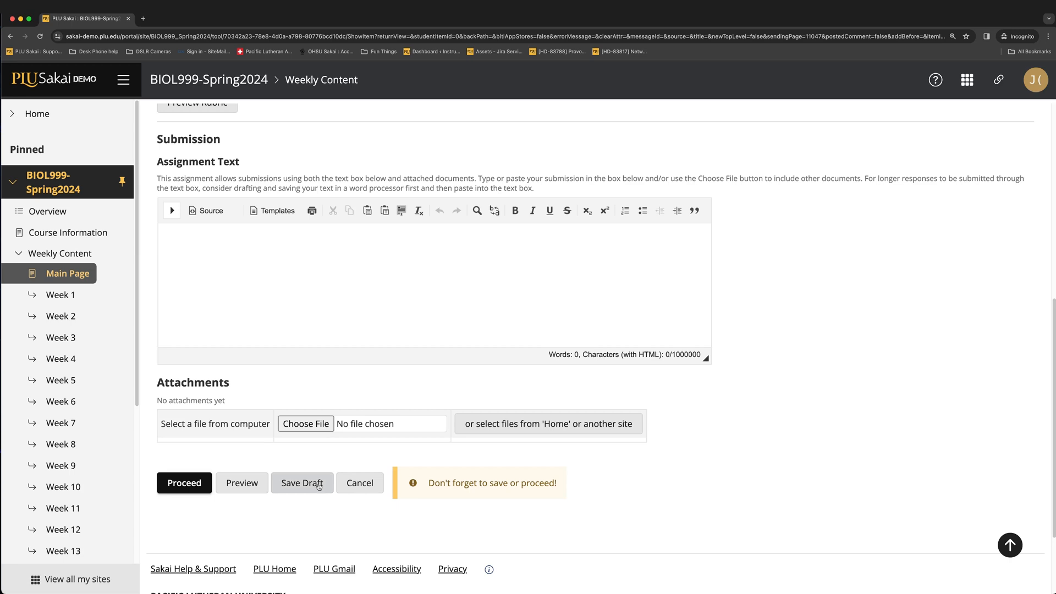
mouse_move(328, 475)
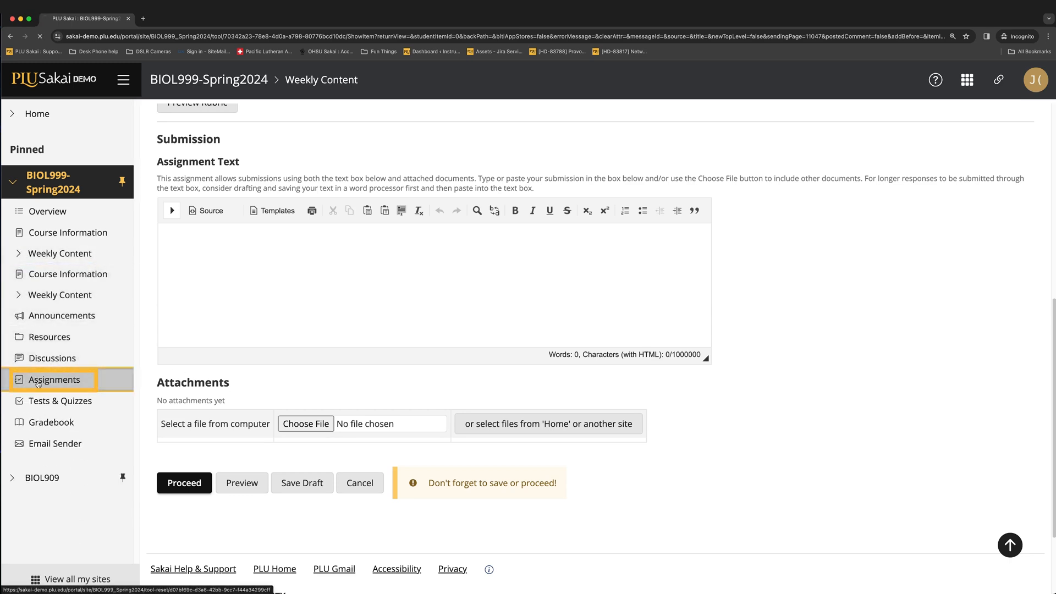
- Return to the BIOL999-Spring2024 Assignments list via the left navigation
left_click(54, 379)
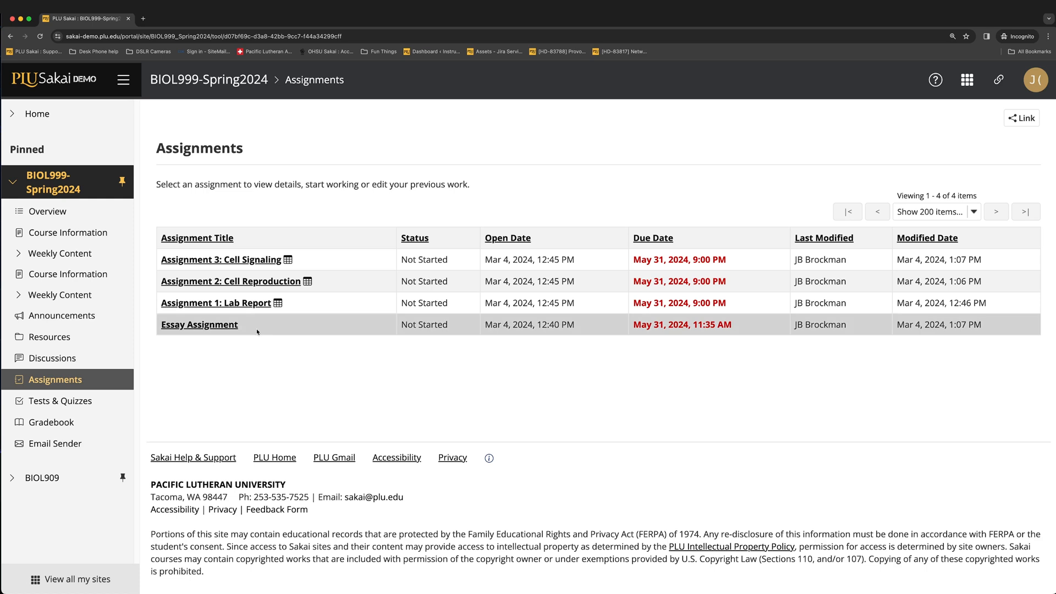
- Open Assignment 1: Lab Report, review the rubric, and start the submission text
left_click(211, 303)
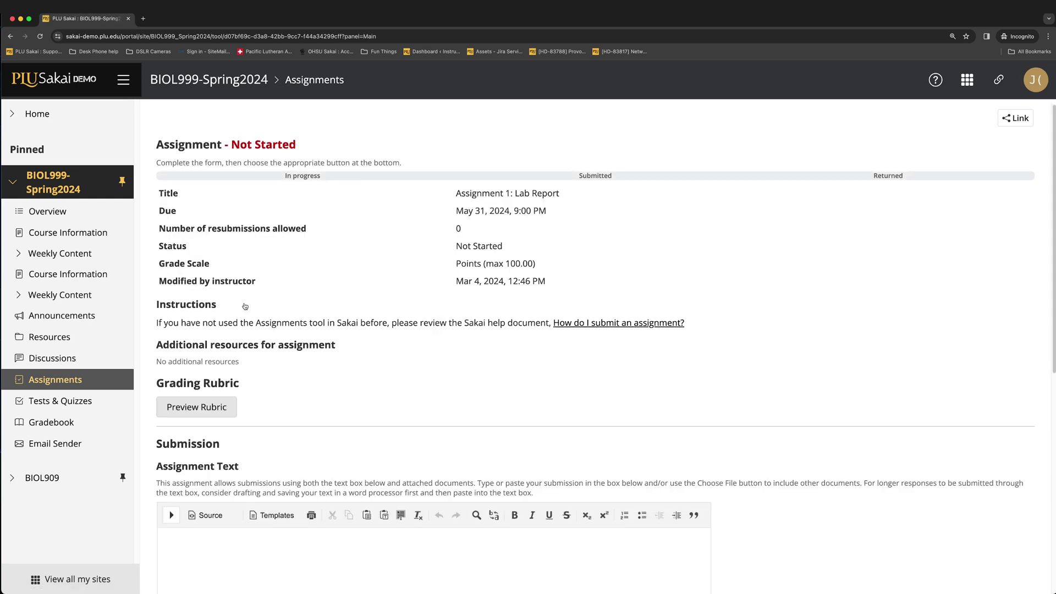
mouse_move(449, 347)
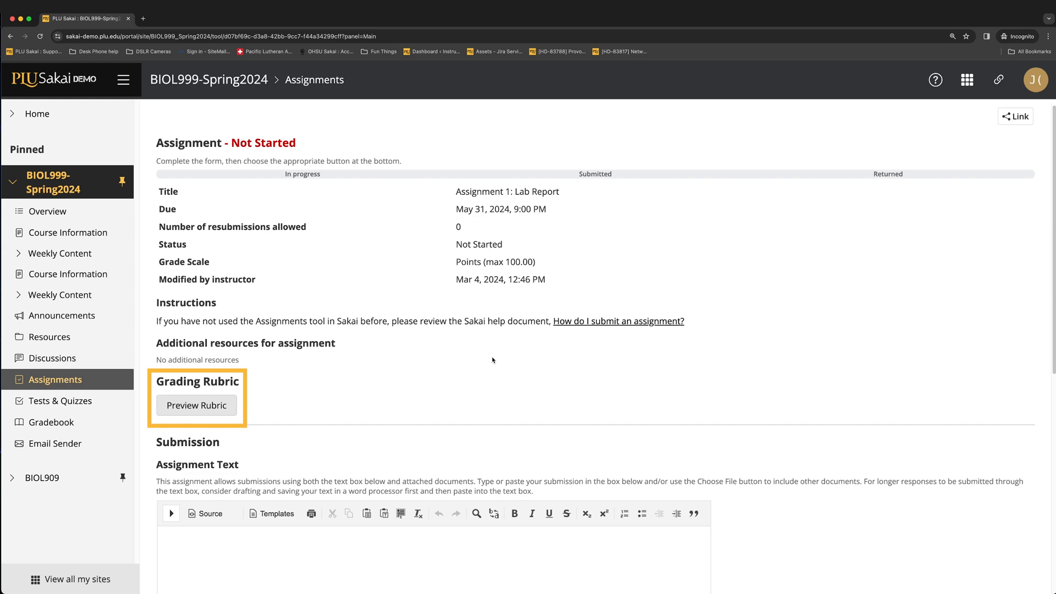
mouse_move(218, 404)
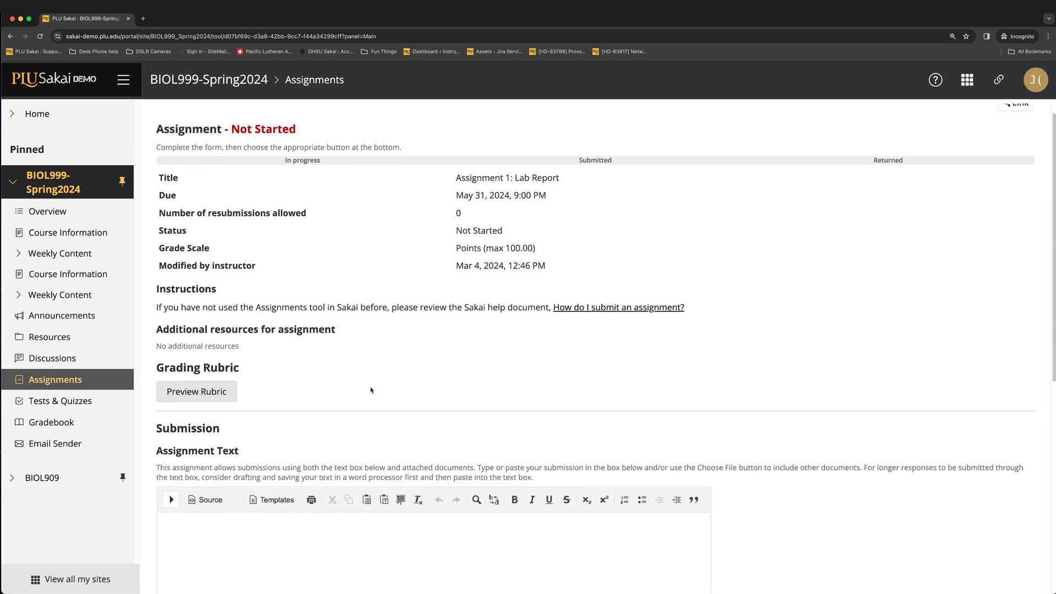
scroll("down", 3)
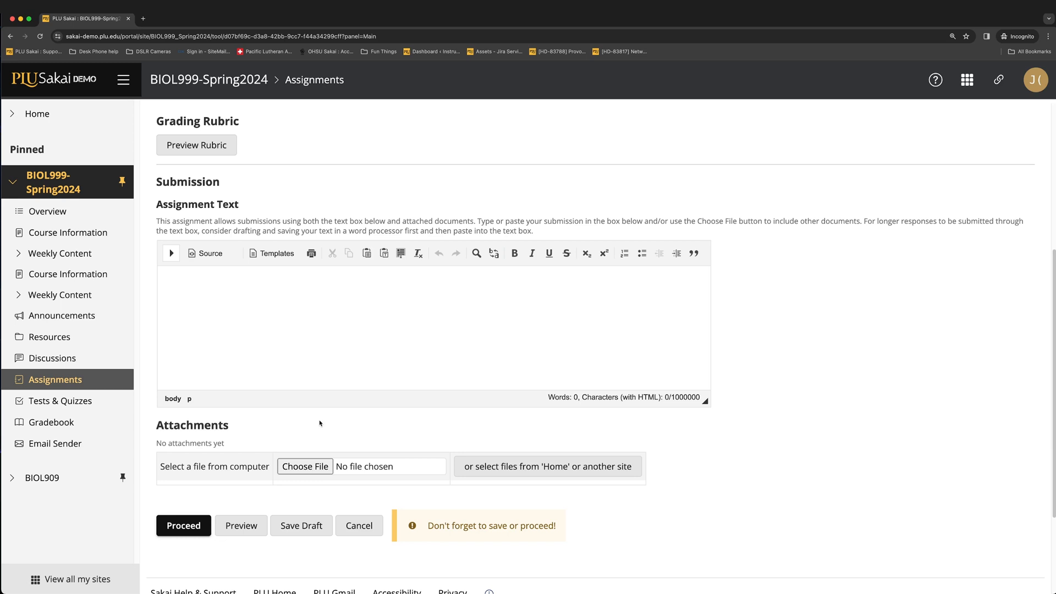
left_click(326, 285)
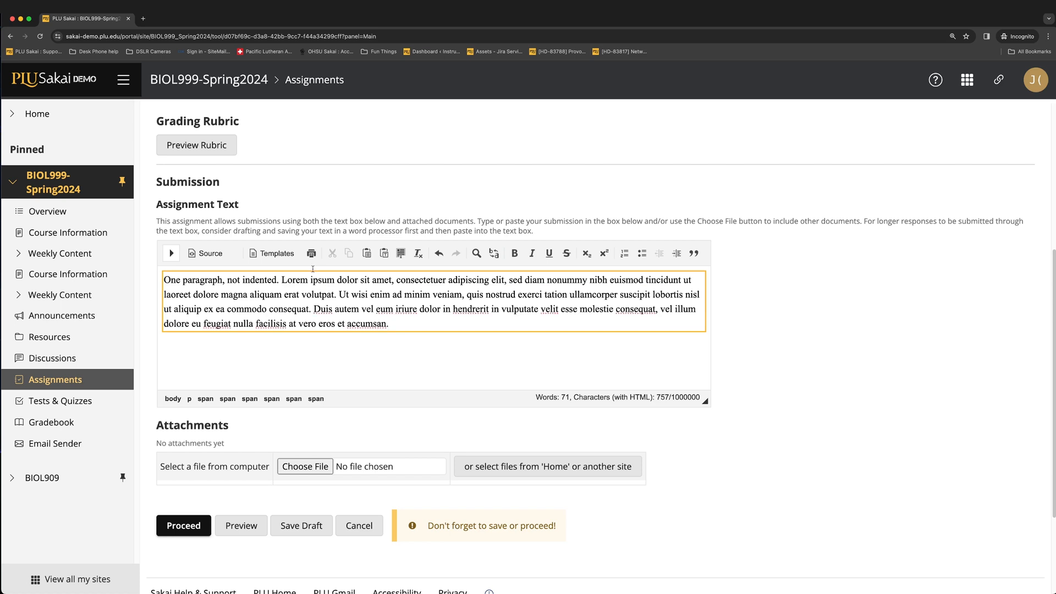
- Place the pasted 71-word report paragraph in the Assignment Text editor as plain text
left_click(418, 253)
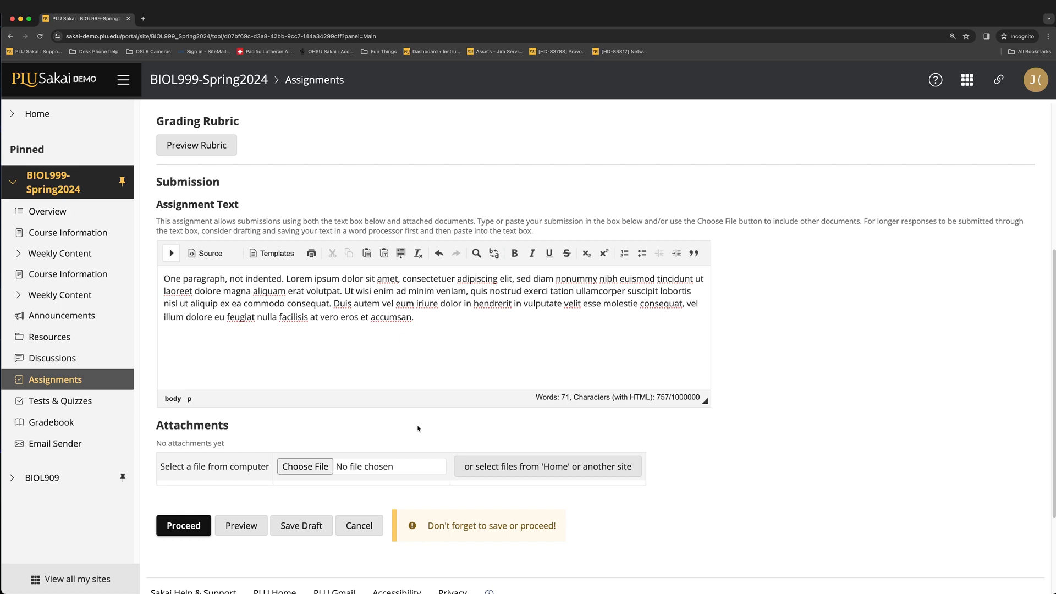
mouse_move(329, 420)
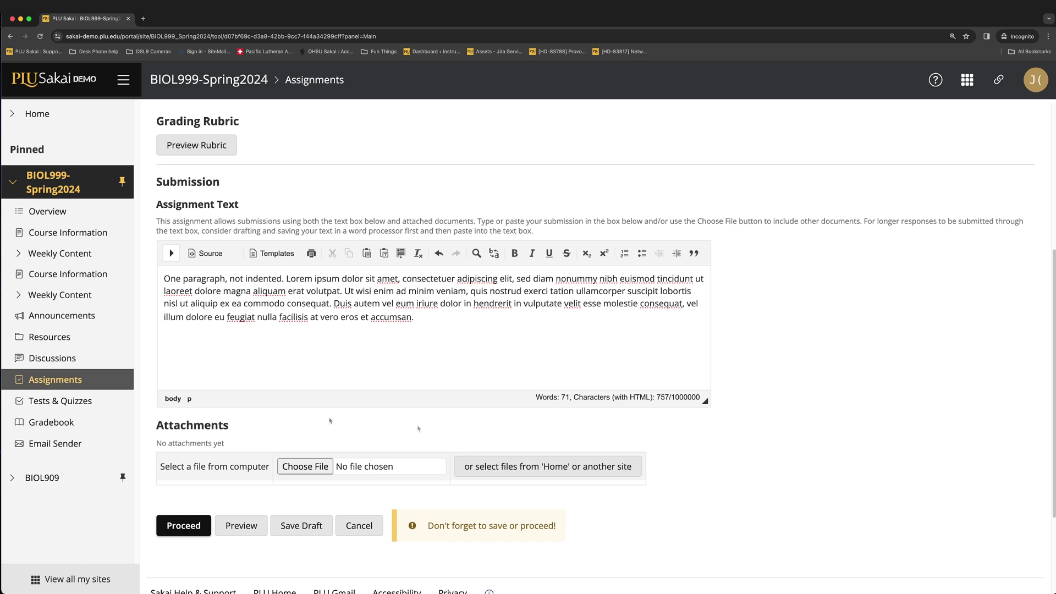
mouse_move(330, 420)
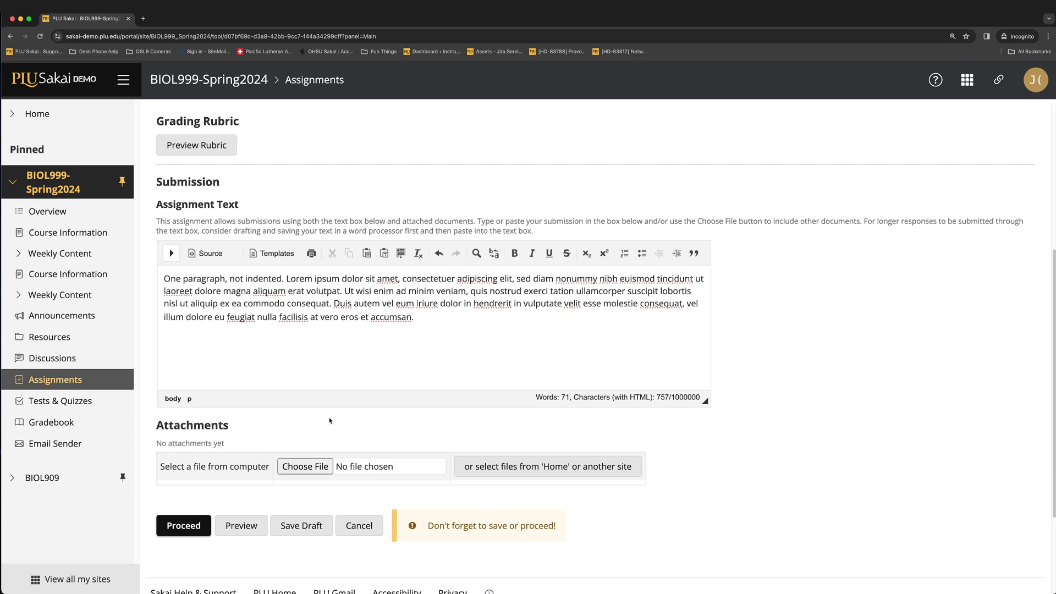
- Attach APA Essay Sample.pdf from the Desktop to the submission
left_click(304, 466)
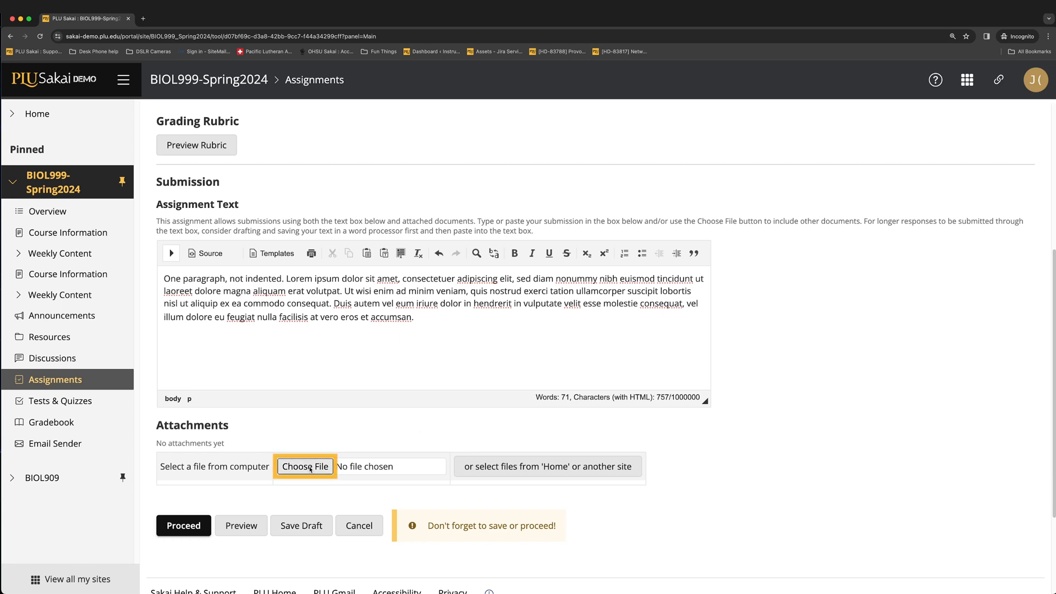
left_click(304, 466)
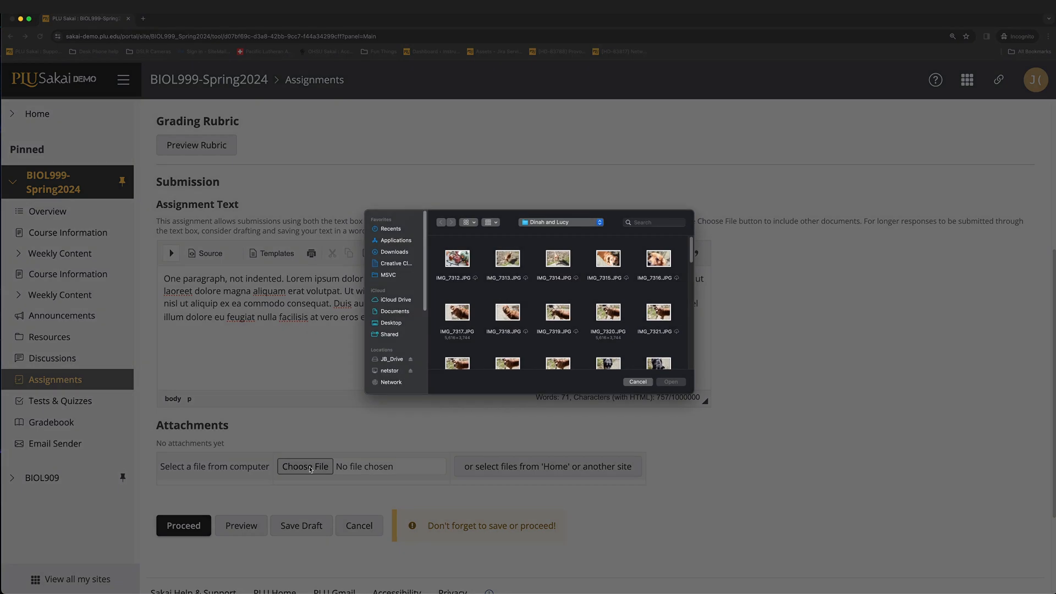
left_click(391, 323)
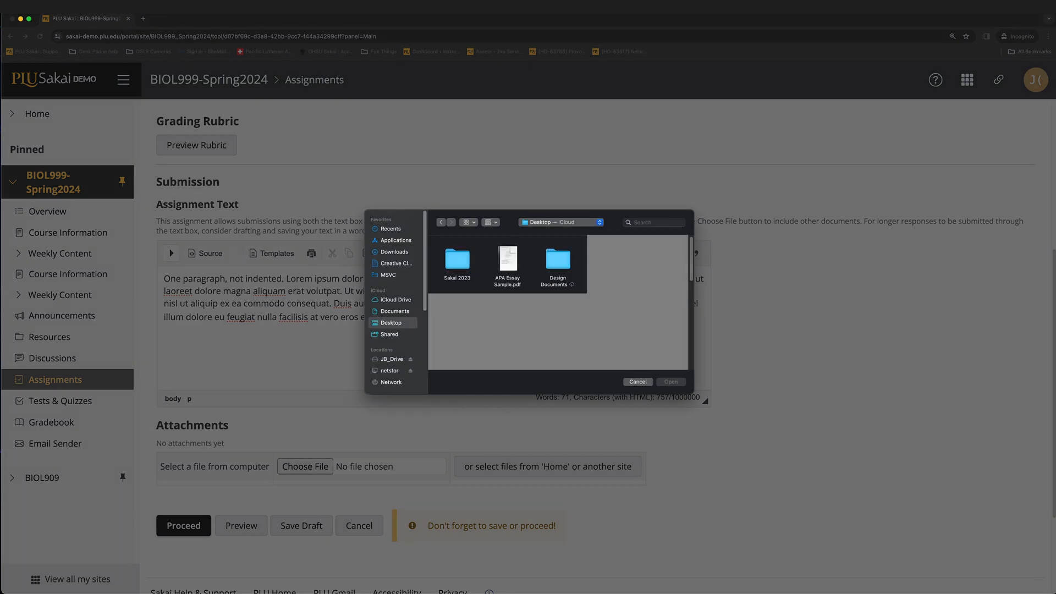
left_click(506, 258)
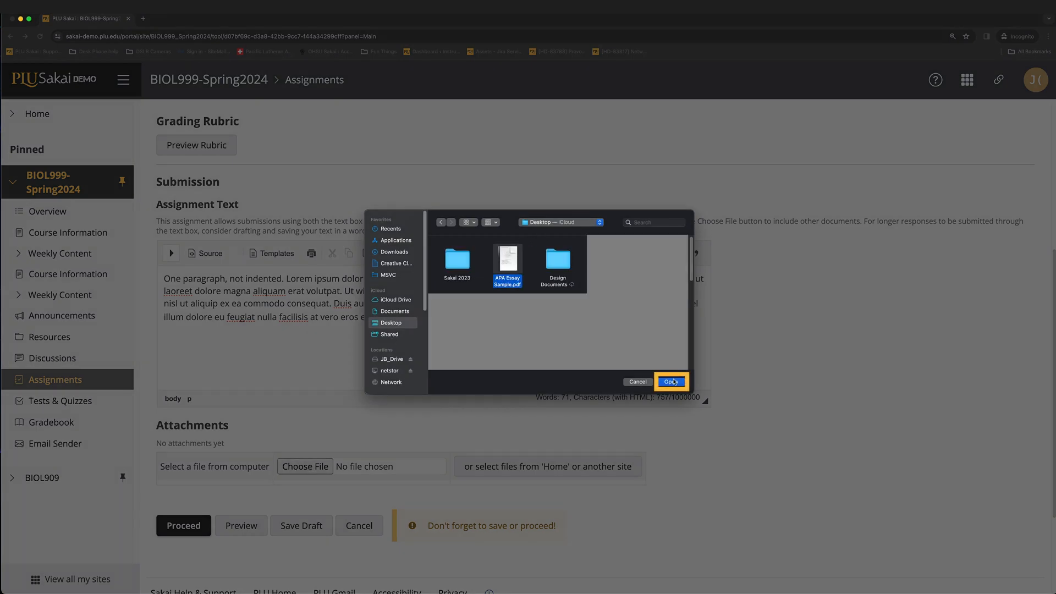
left_click(670, 381)
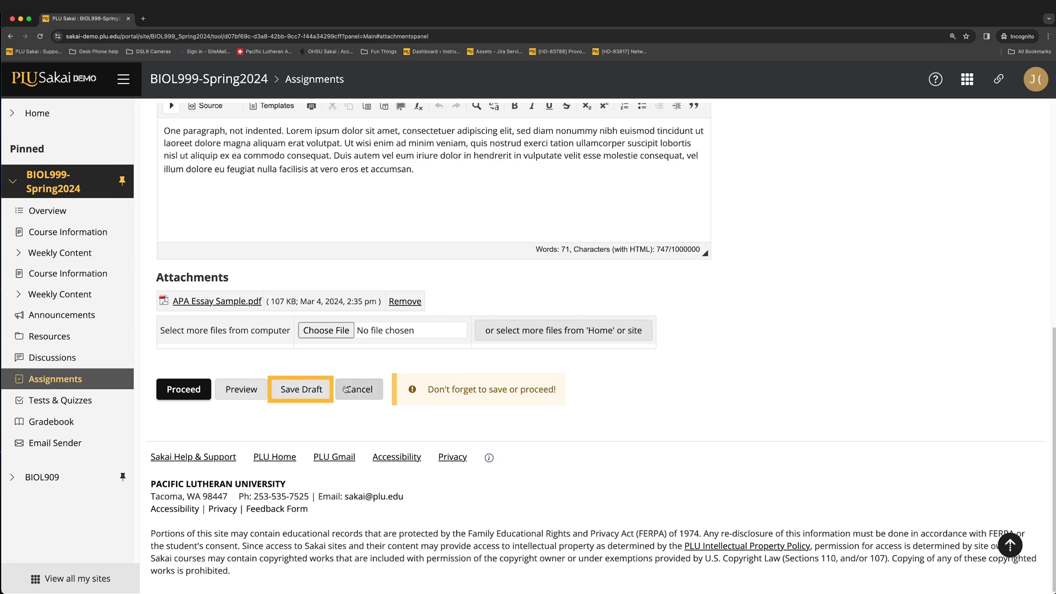
- Save the Lab Report as a draft, then reopen it from the assignments list
left_click(301, 388)
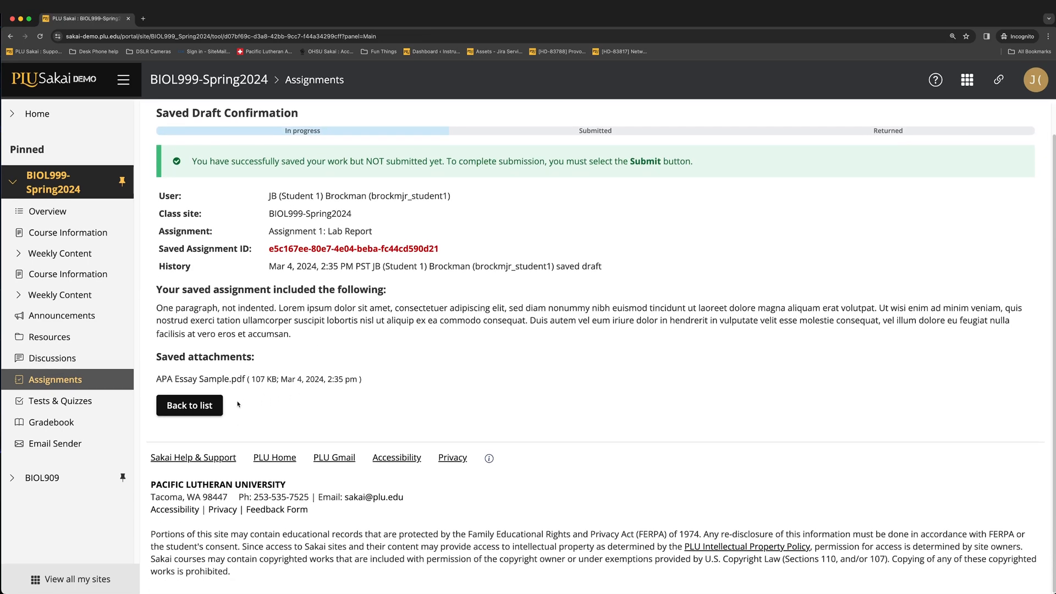
left_click(189, 405)
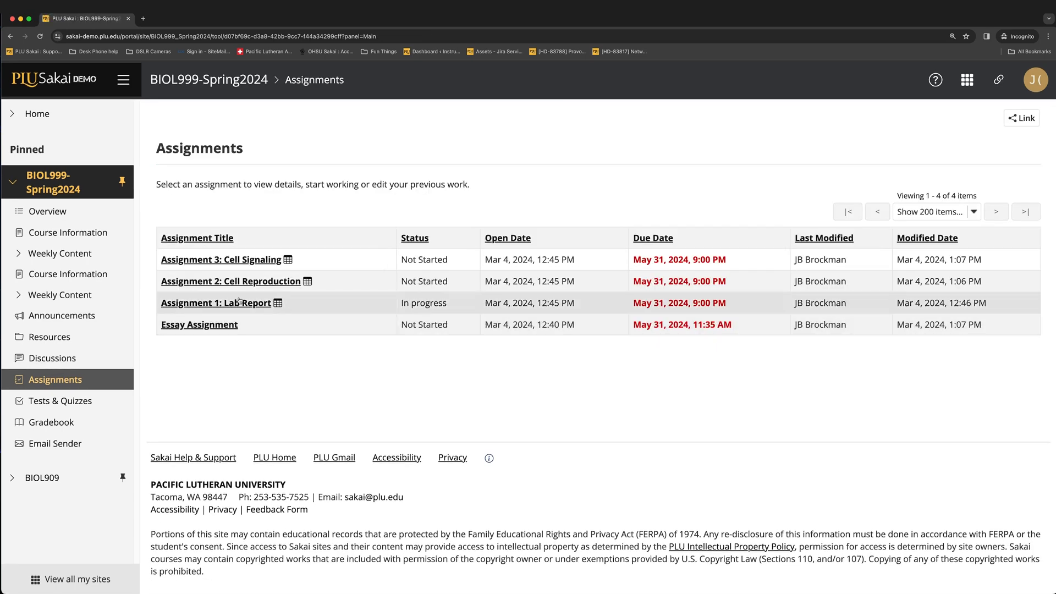
left_click(211, 303)
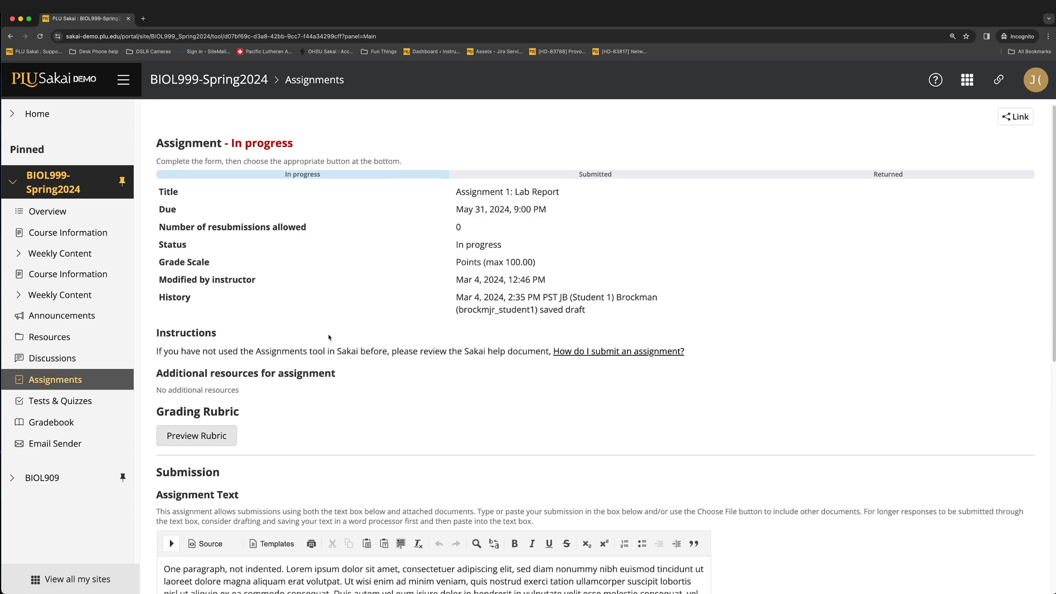
- Proceed to the draft preview and submit the paragraph with APA Essay Sample.pdf
scroll("down", 3)
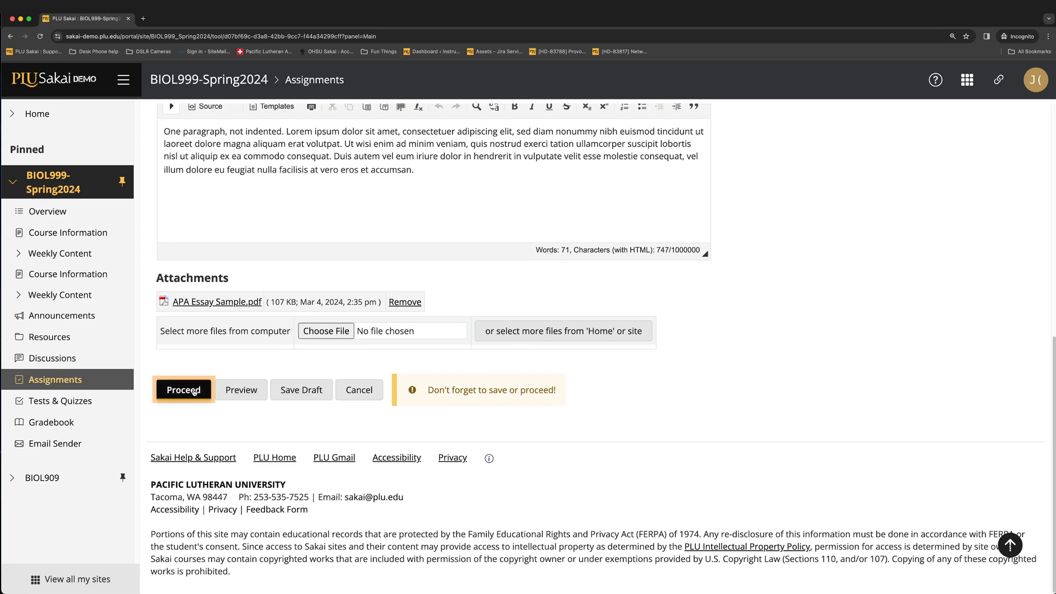
left_click(184, 389)
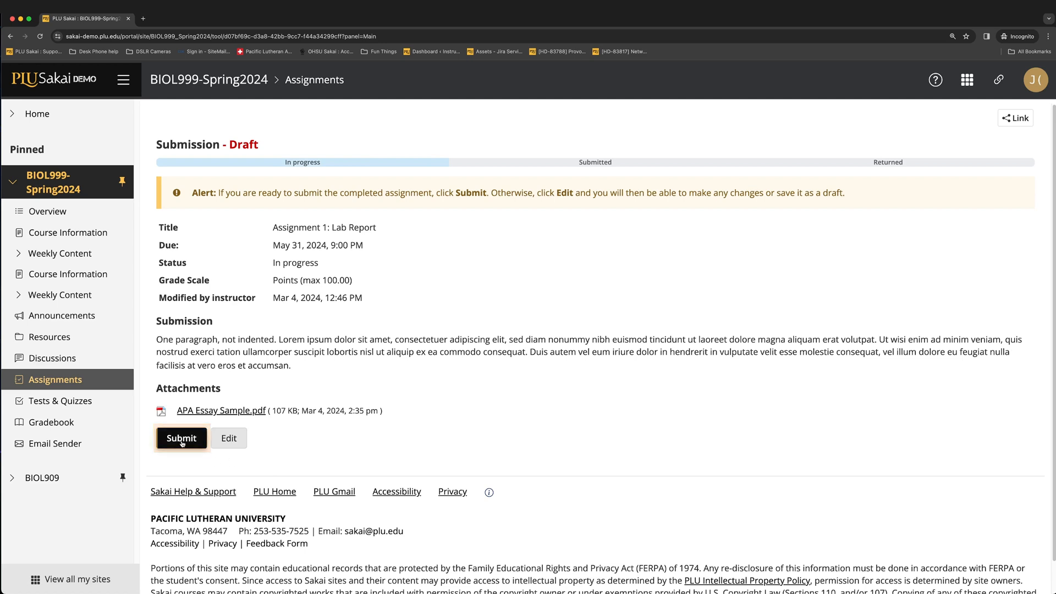
left_click(182, 438)
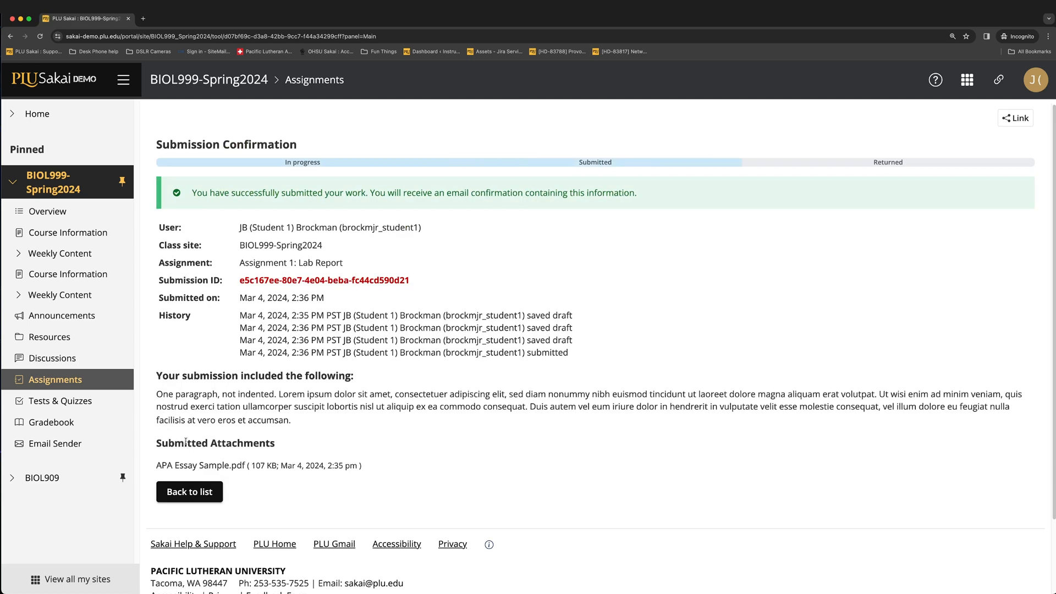
mouse_move(401, 447)
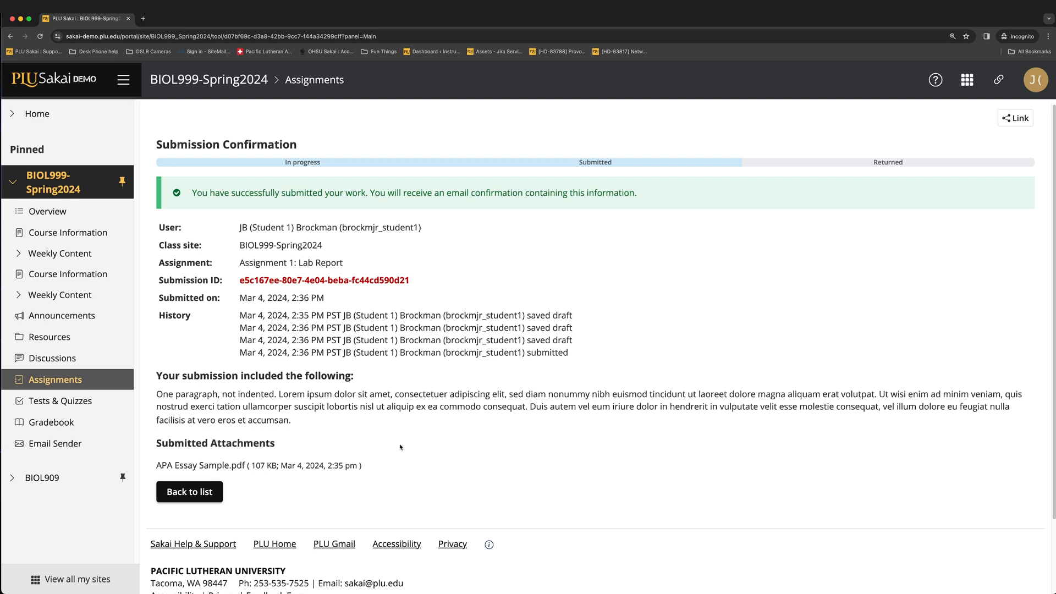
mouse_move(187, 545)
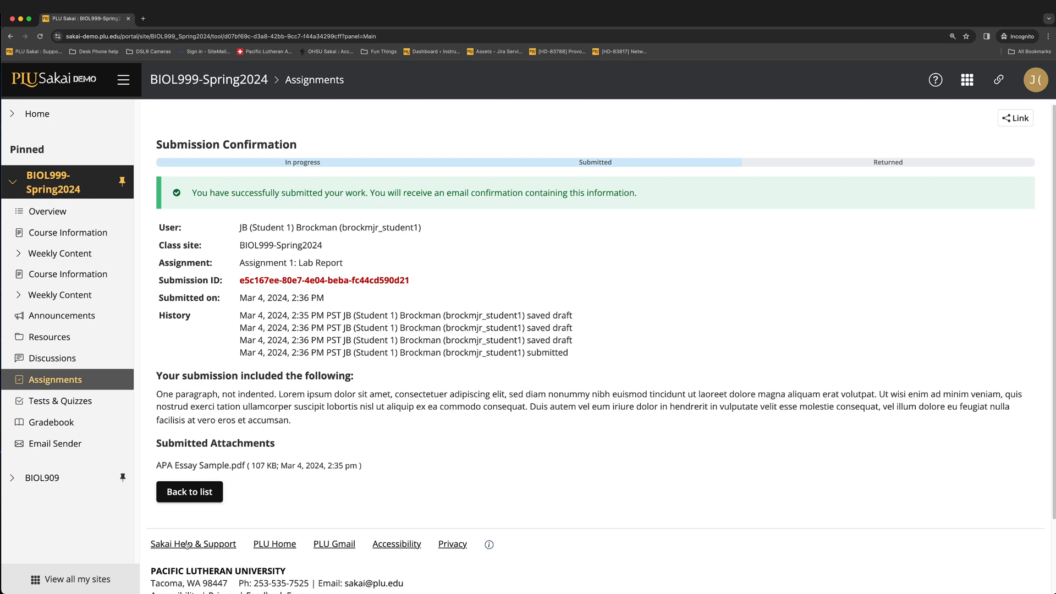
- Reopen the Returned Lab Report from the list to view its 95.00/100 grade
left_click(189, 492)
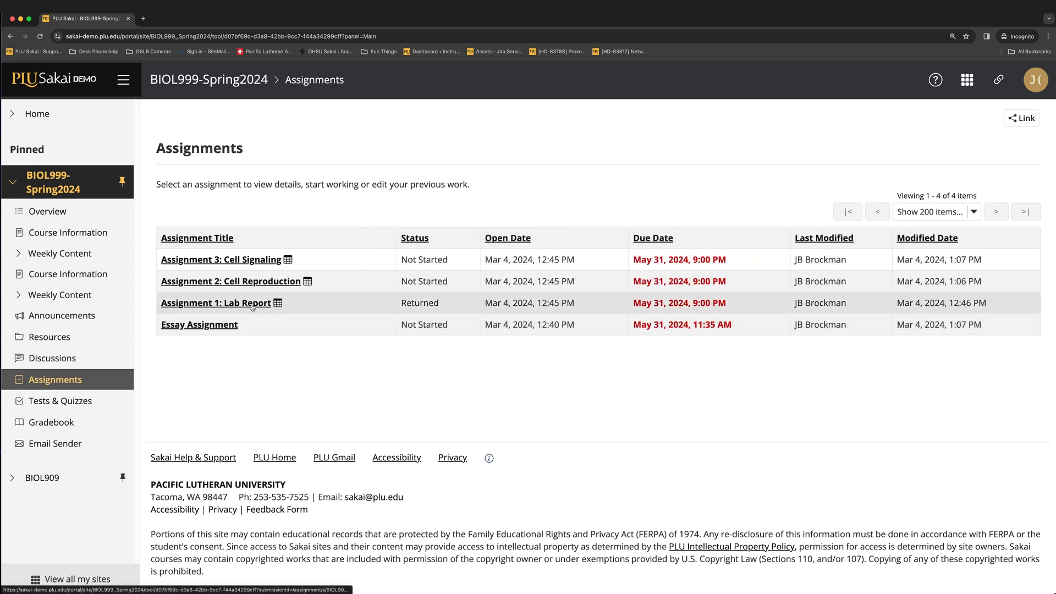
left_click(208, 302)
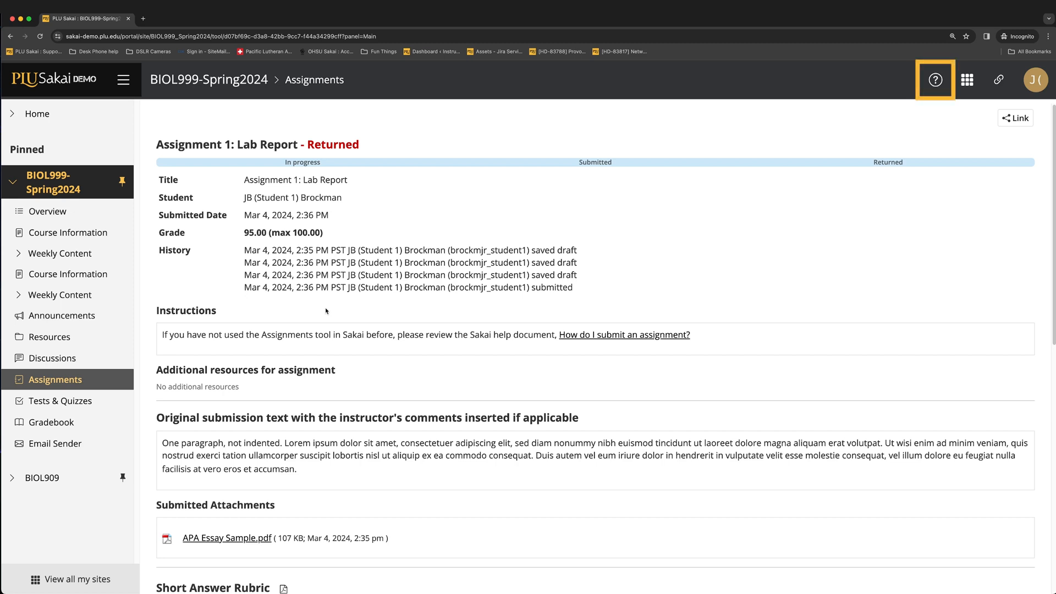
mouse_move(844, 192)
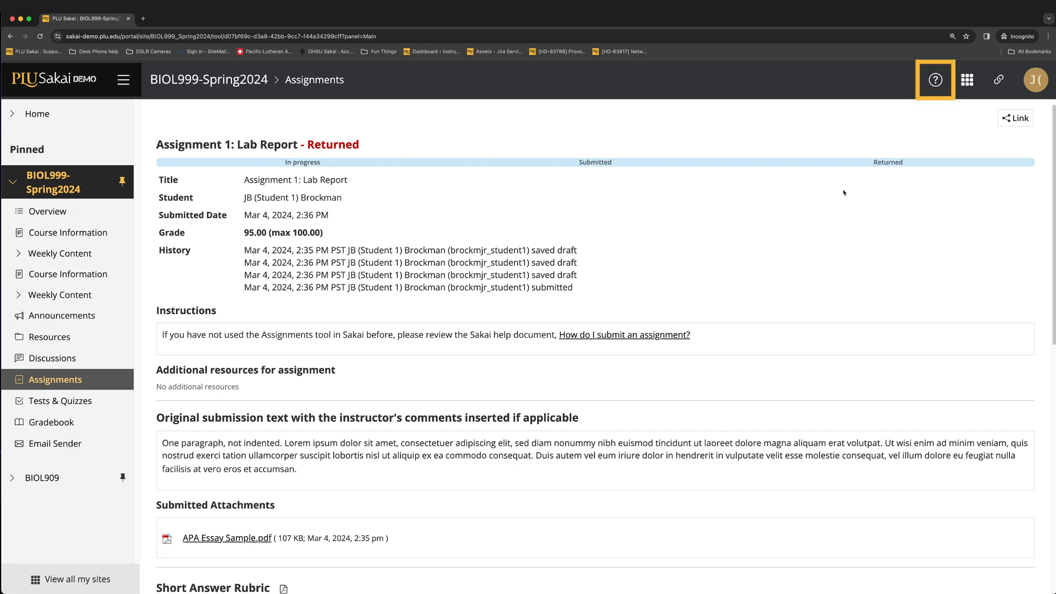
mouse_move(940, 88)
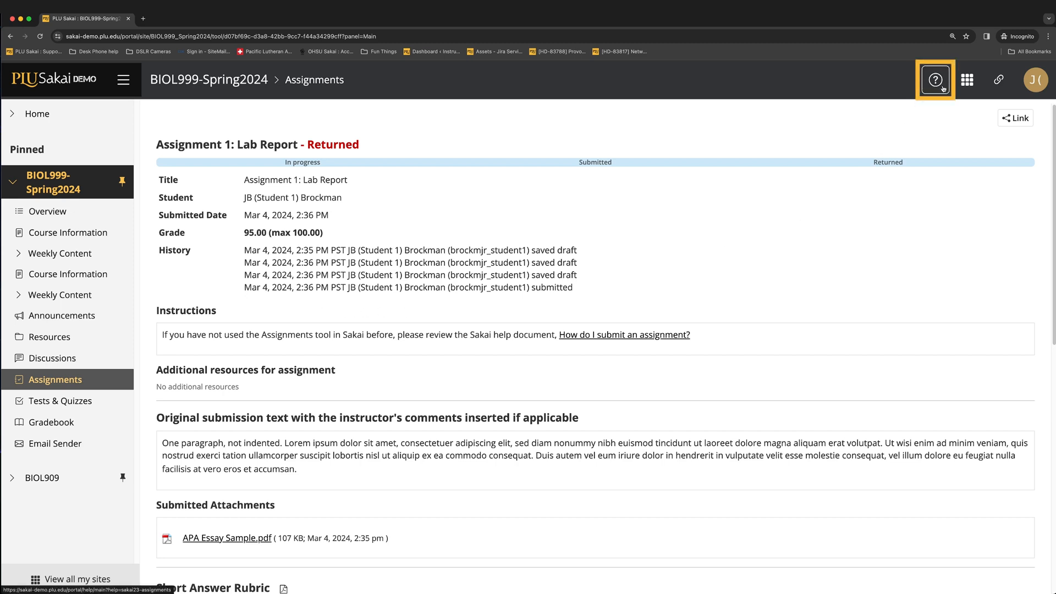